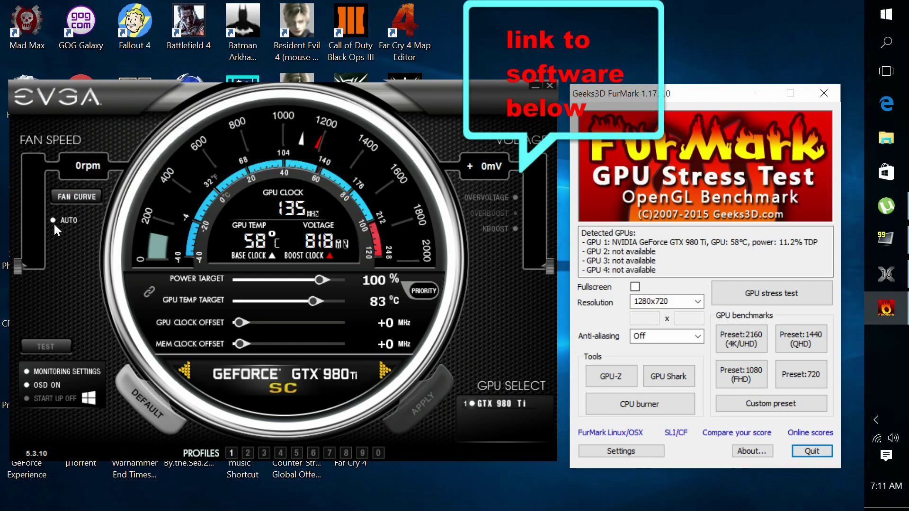
{"action": "mouse_move", "coordinate": [56, 238]}
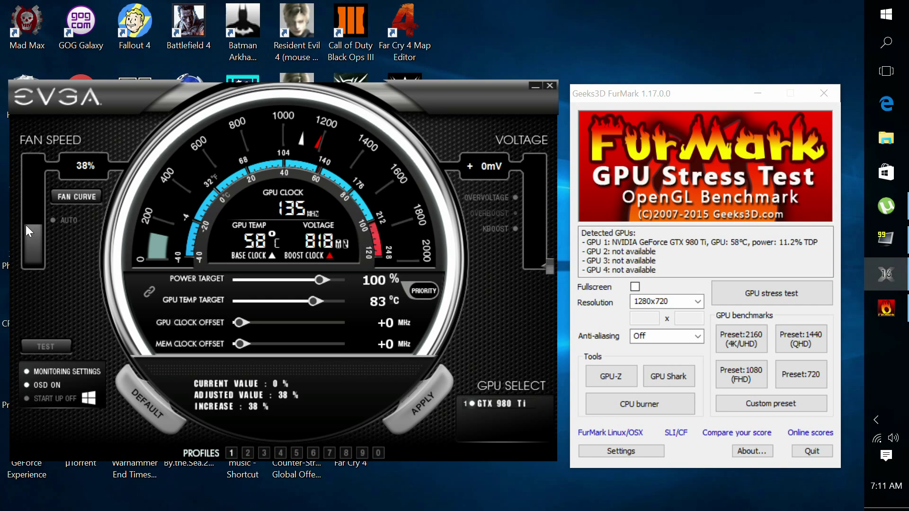
- Turn off automatic fan control and set a manual fan speed of 50%
{"action": "left_click_drag", "start_coordinate": [33, 243], "coordinate": [31, 217]}
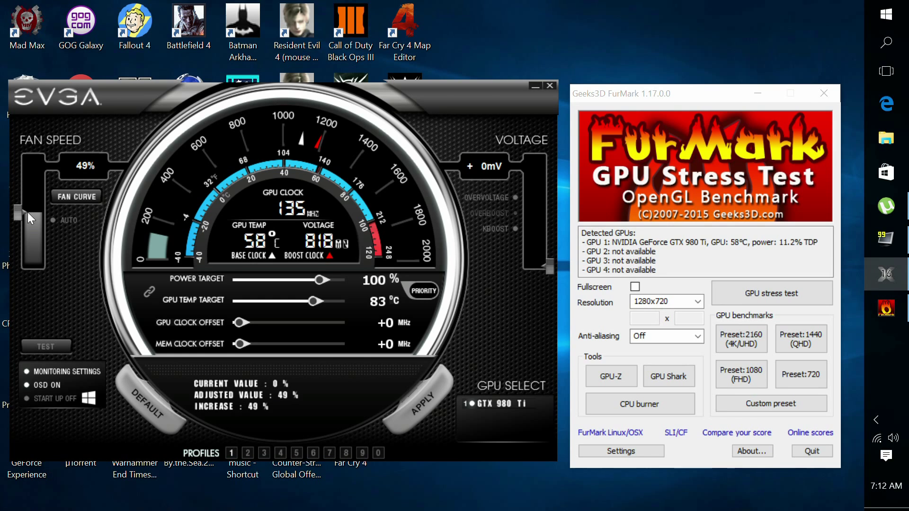
{"action": "left_click_drag", "start_coordinate": [32, 214], "coordinate": [31, 212]}
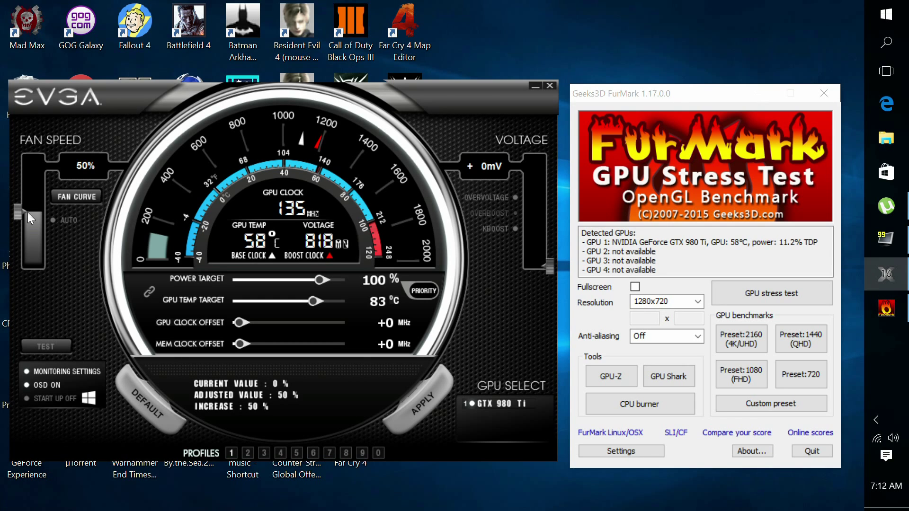
{"action": "mouse_move", "coordinate": [203, 287]}
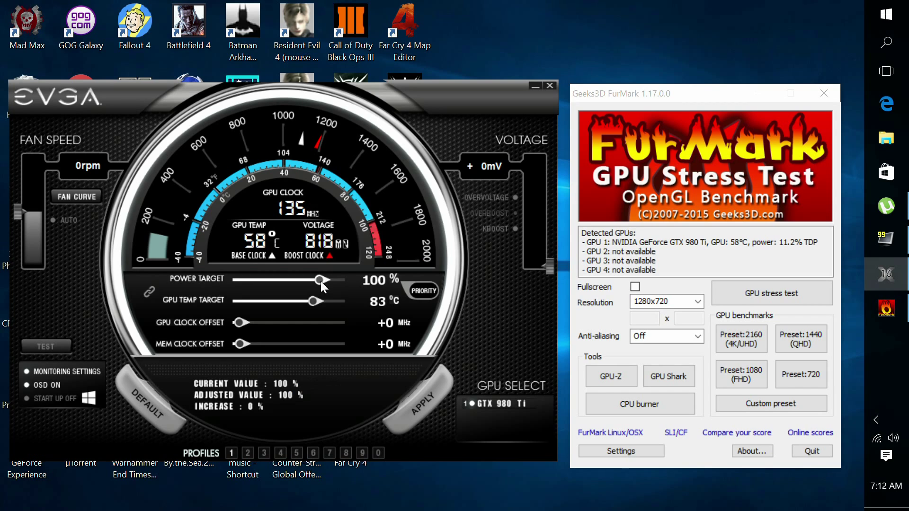
- Set power target to 110% (temperature target 91°C) and GPU clock offset to +117 MHz
{"action": "left_click_drag", "start_coordinate": [321, 280], "coordinate": [344, 280]}
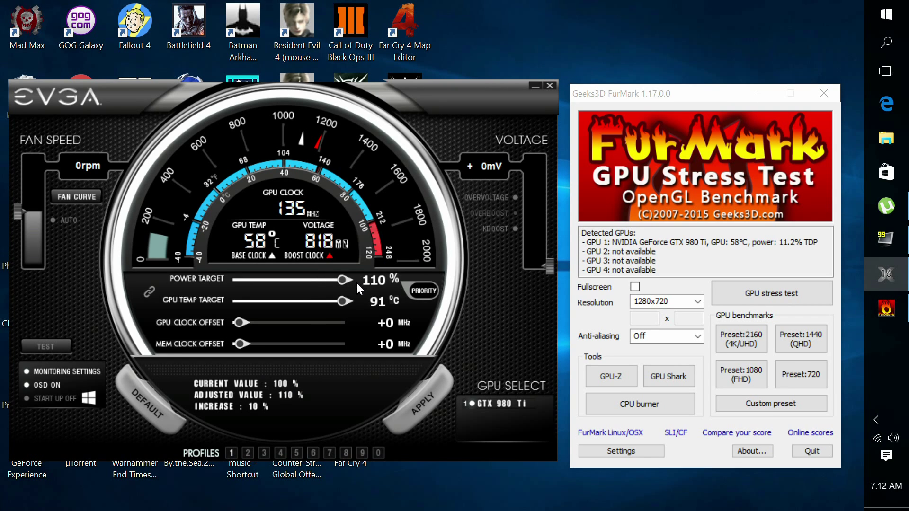
{"action": "mouse_move", "coordinate": [342, 395]}
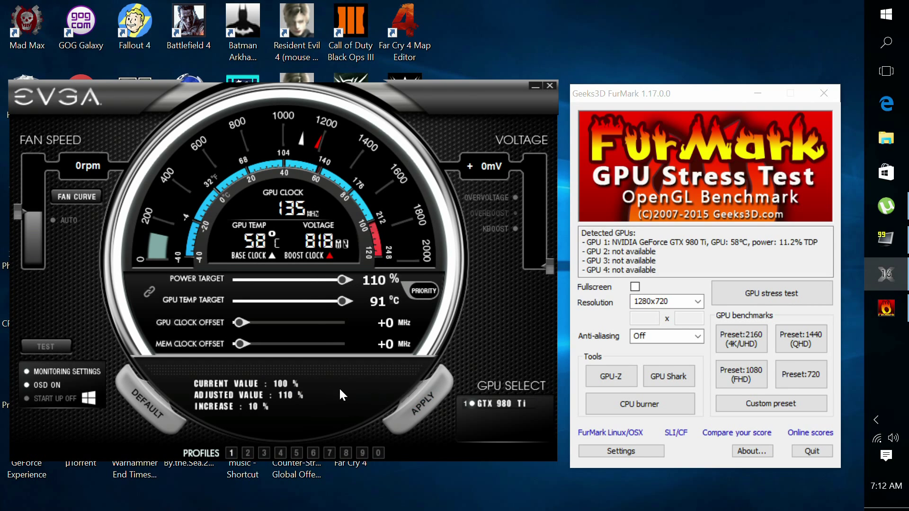
{"action": "mouse_move", "coordinate": [336, 364]}
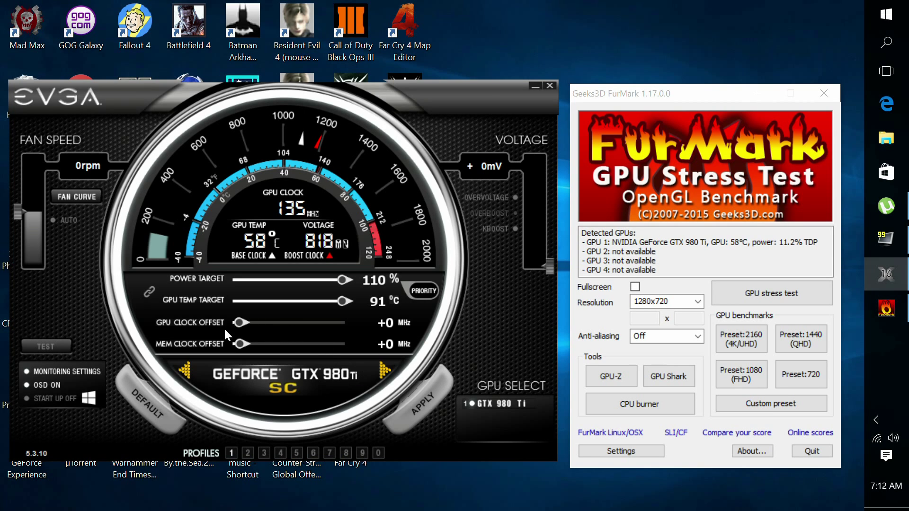
{"action": "mouse_move", "coordinate": [241, 323]}
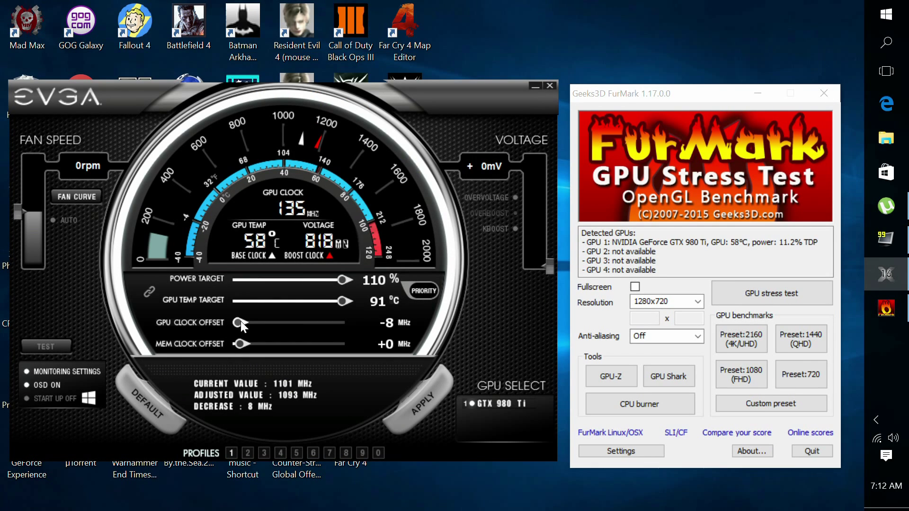
{"action": "left_click_drag", "start_coordinate": [237, 323], "coordinate": [245, 323]}
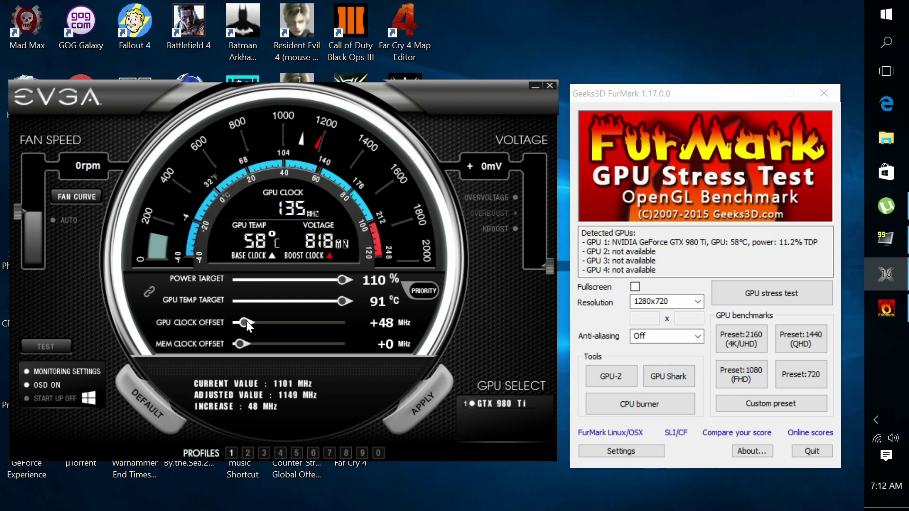
{"action": "left_click_drag", "start_coordinate": [245, 324], "coordinate": [257, 323]}
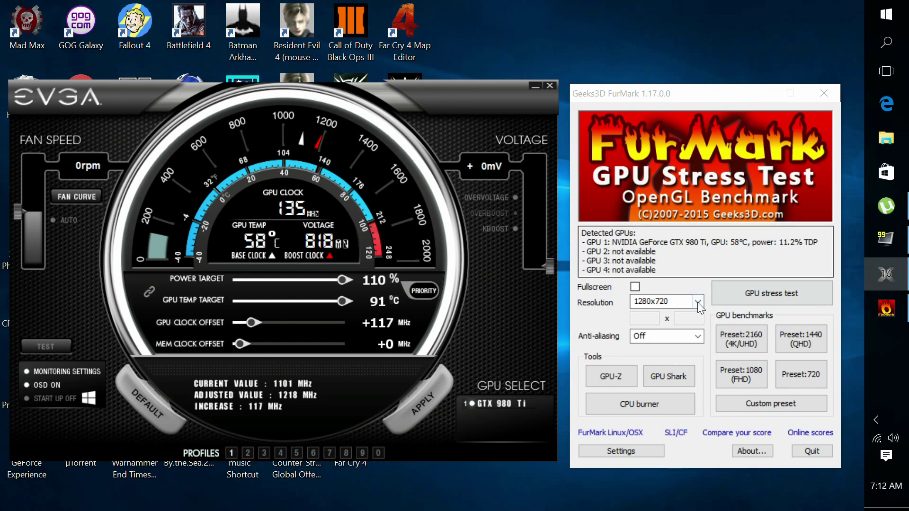
- Choose 1920x1080 resolution and 8X MSAA anti-aliasing for the FurMark test
{"action": "left_click", "coordinate": [698, 302]}
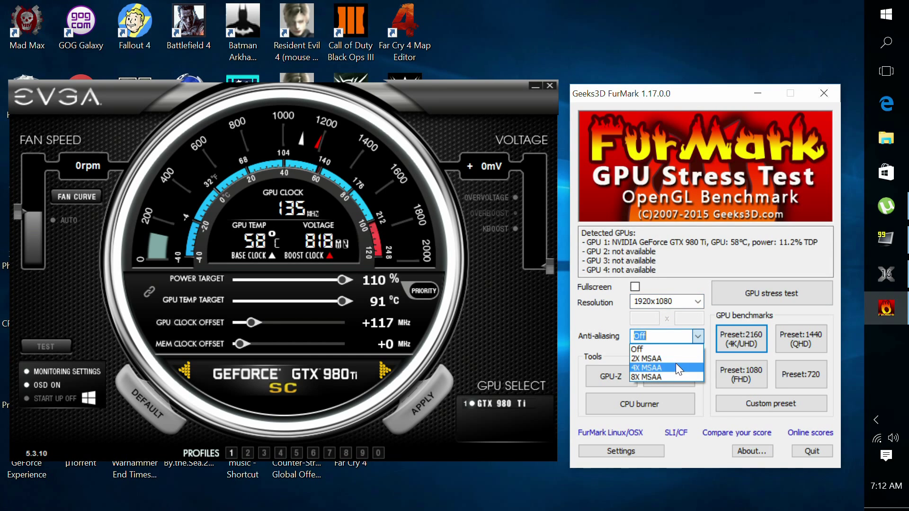
{"action": "left_click", "coordinate": [646, 377]}
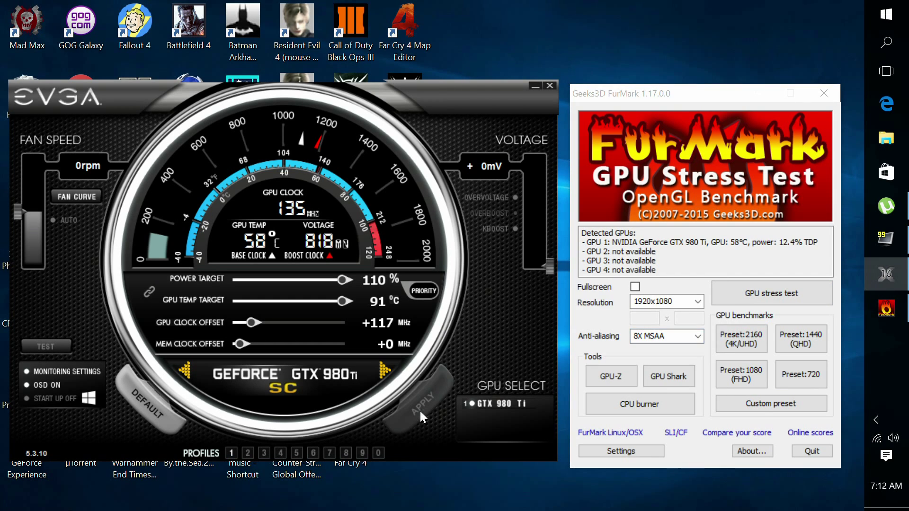
{"action": "mouse_move", "coordinate": [347, 446]}
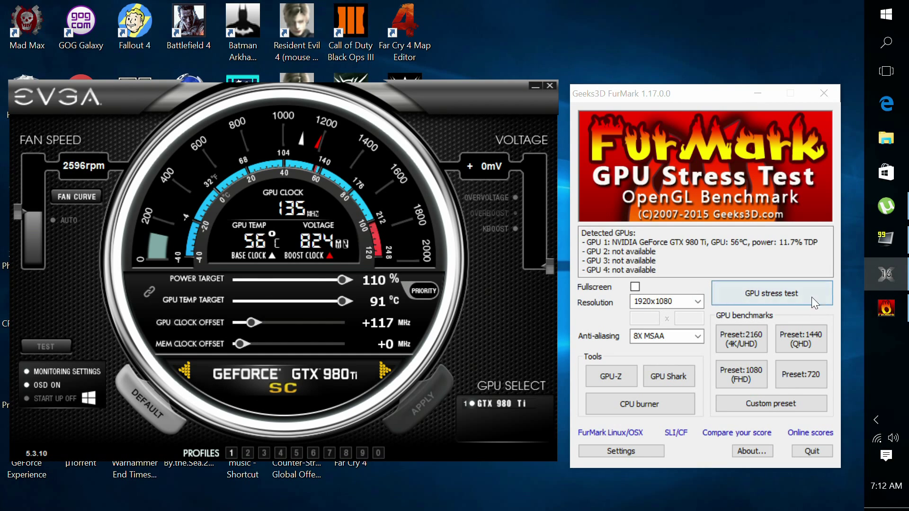
- Launch the FurMark GPU stress test, confirming the caution dialog, twice
{"action": "left_click", "coordinate": [771, 294]}
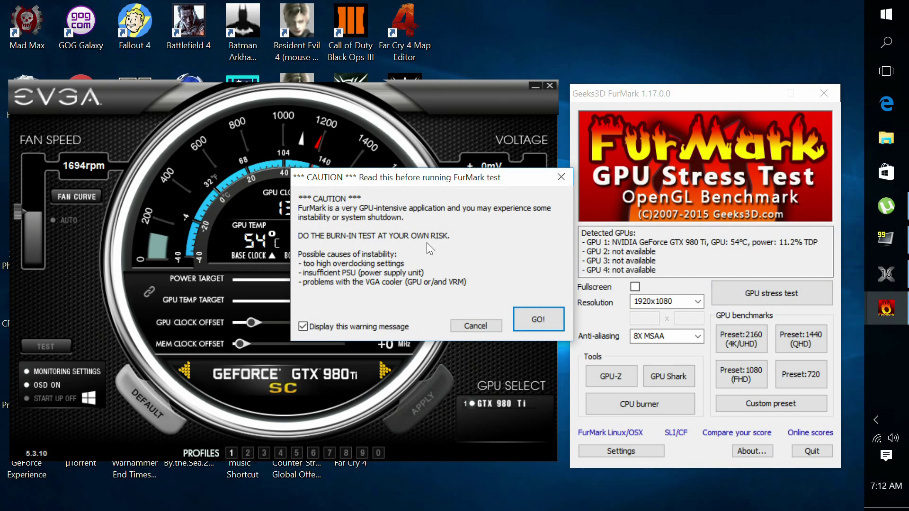
{"action": "left_click", "coordinate": [537, 320]}
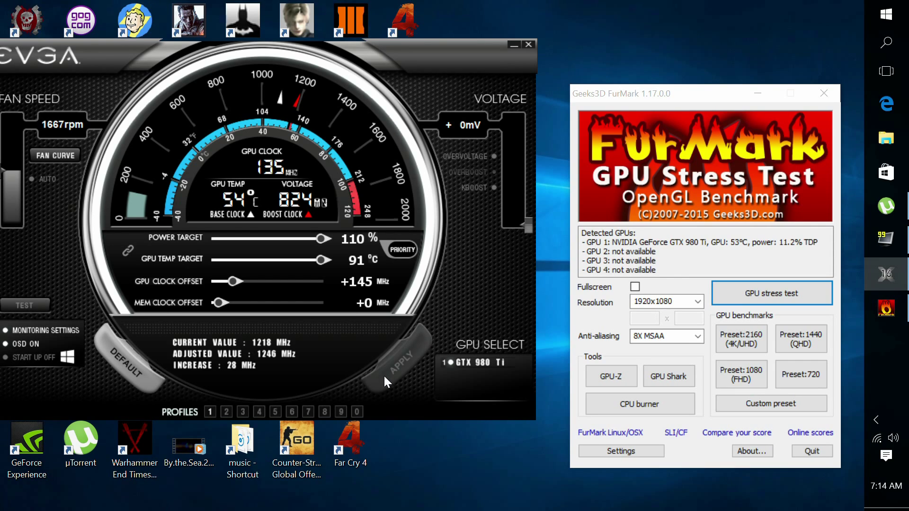
{"action": "left_click", "coordinate": [772, 293]}
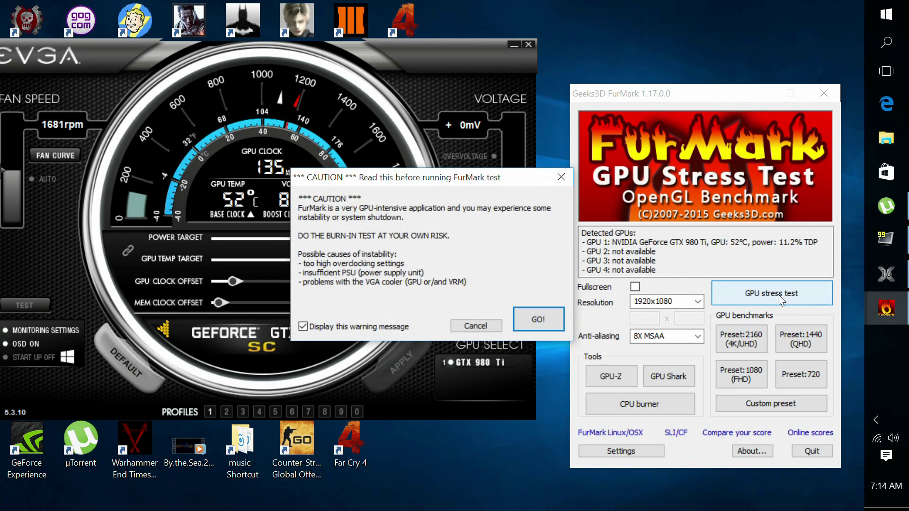
{"action": "left_click", "coordinate": [538, 320]}
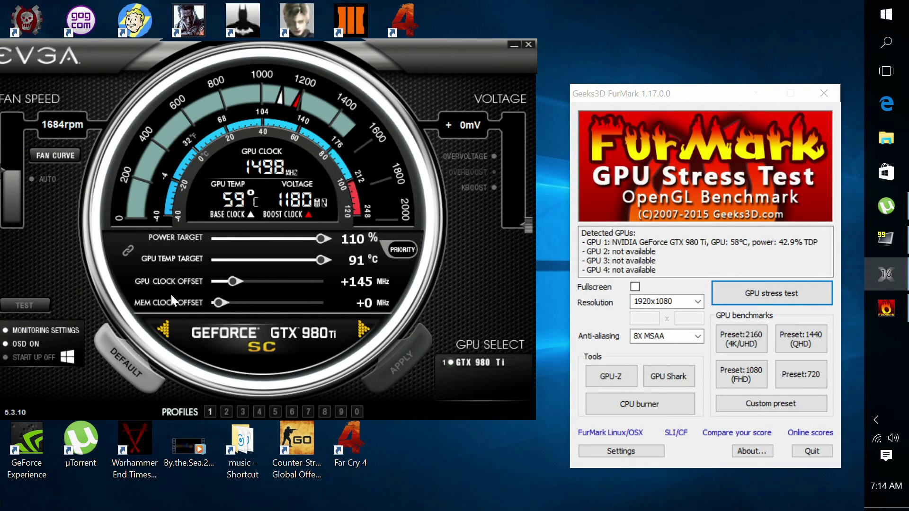
{"action": "mouse_move", "coordinate": [220, 305]}
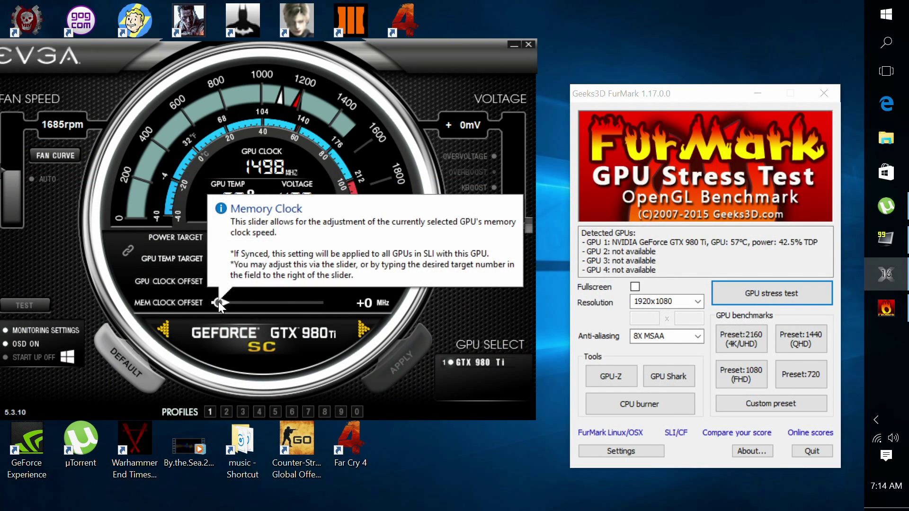
- Drag the memory clock offset up to +105 MHz
{"action": "left_click_drag", "start_coordinate": [225, 302], "coordinate": [219, 303]}
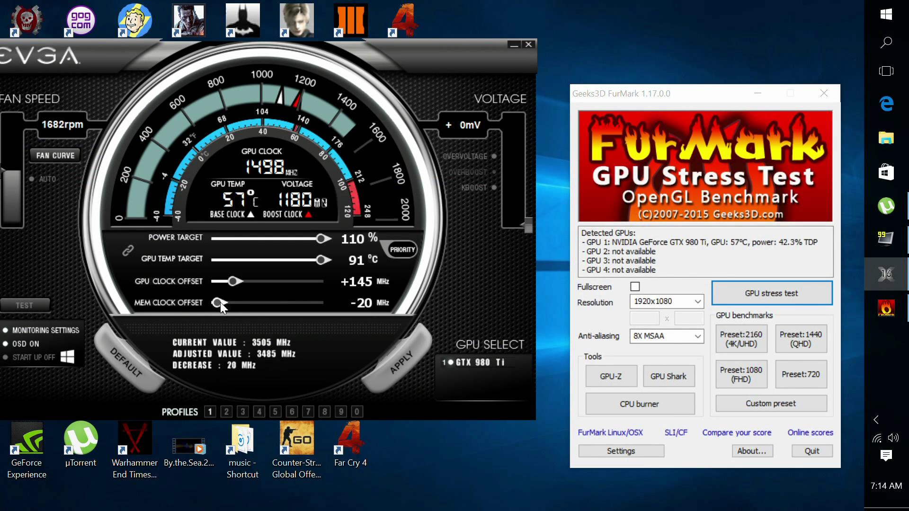
{"action": "left_click_drag", "start_coordinate": [215, 302], "coordinate": [219, 302]}
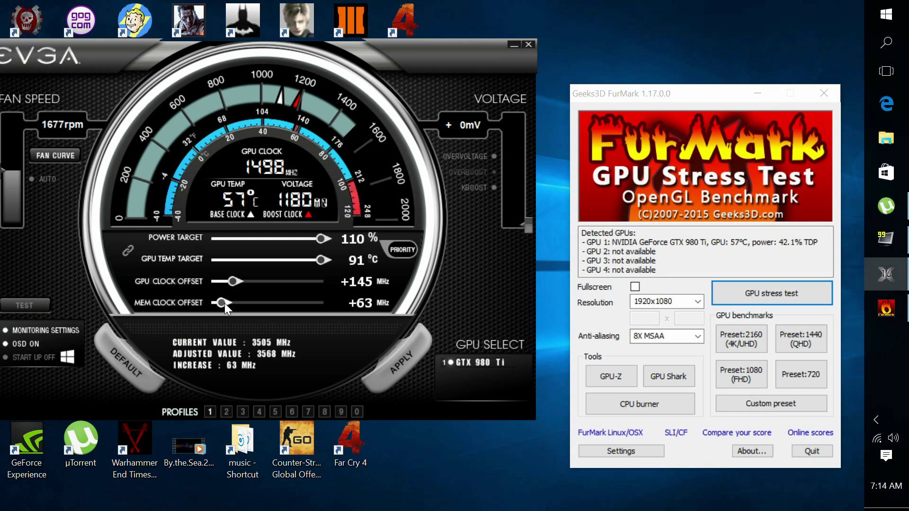
{"action": "left_click_drag", "start_coordinate": [220, 302], "coordinate": [230, 302]}
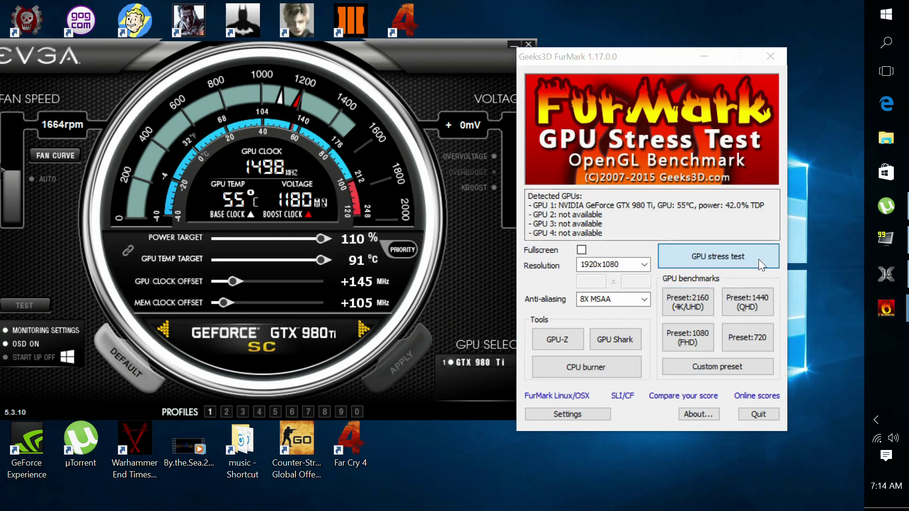
- Rerun the stress test and dismiss the benchmark results (112 min, 174 max, 147 avg FPS)
{"action": "left_click", "coordinate": [718, 256]}
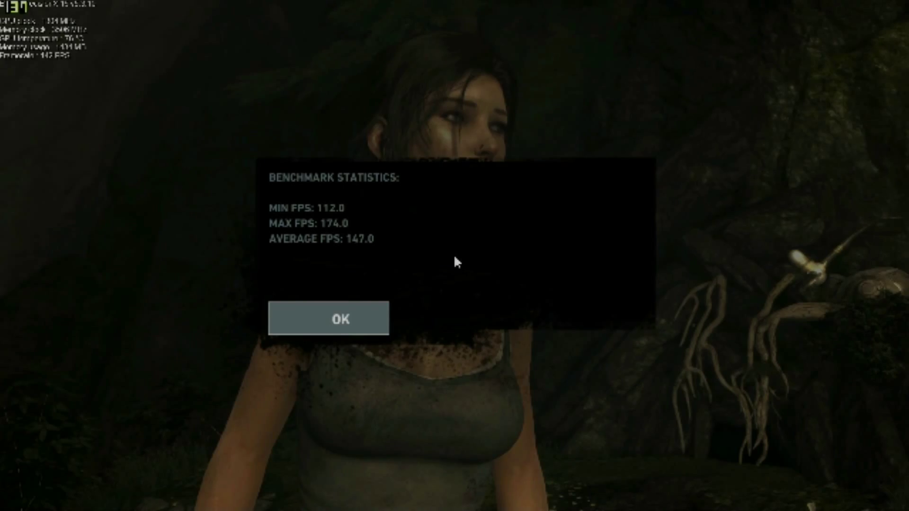
{"action": "left_click", "coordinate": [329, 319]}
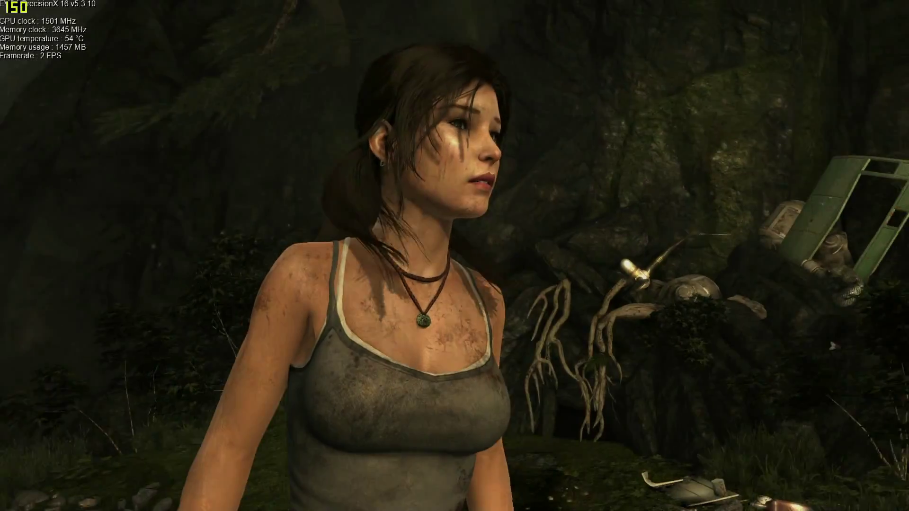